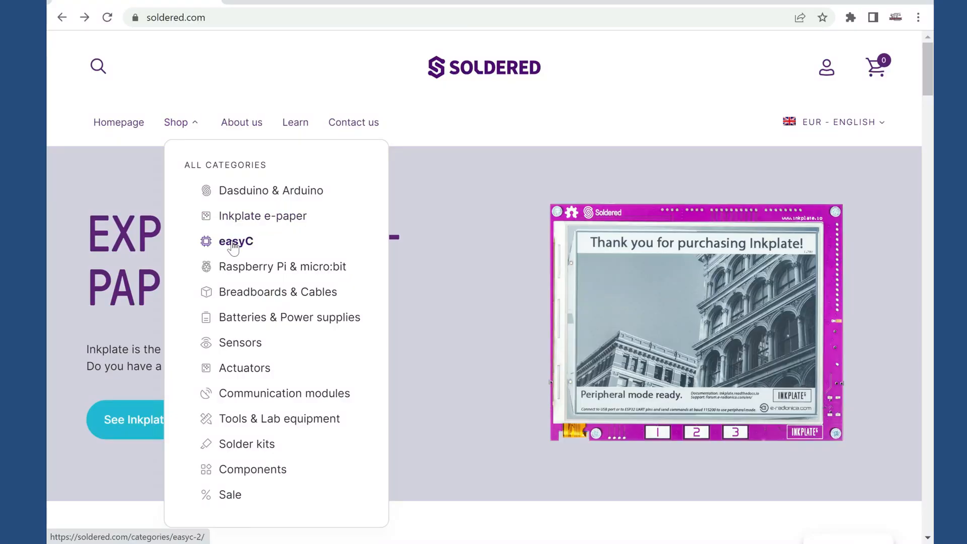
Step: Browse the easyC Sensors category on Soldered.com, scrolling through the listed sensor breakout boards
click(236, 242)
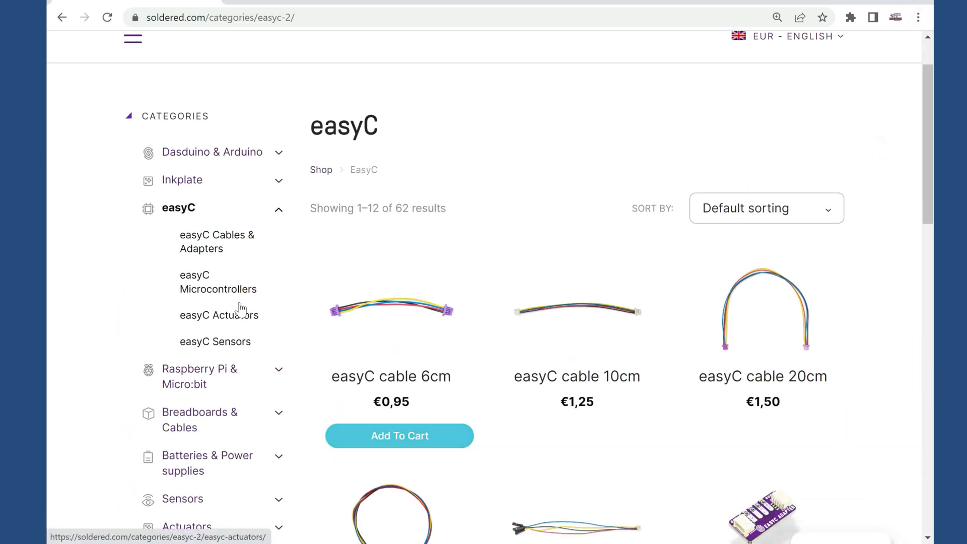
mouse_move(224, 346)
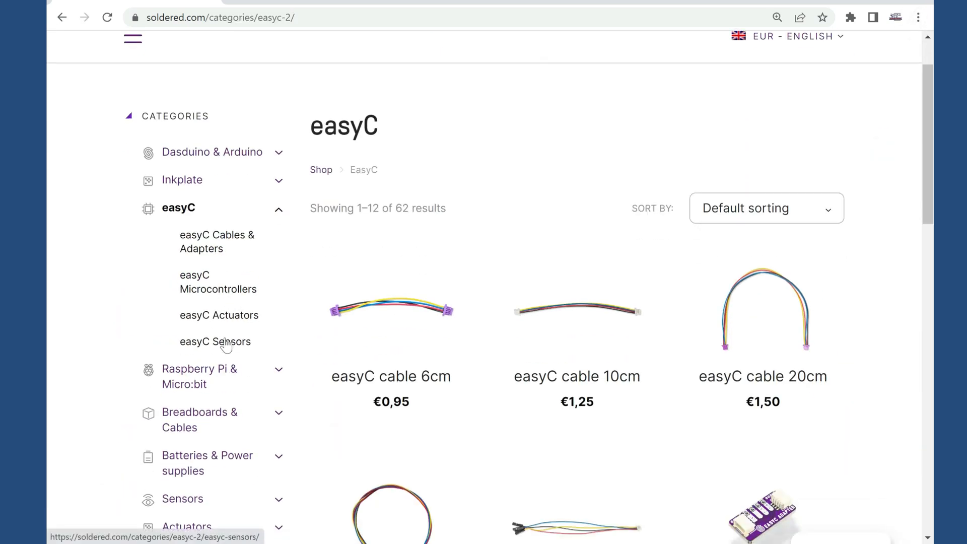
click(216, 341)
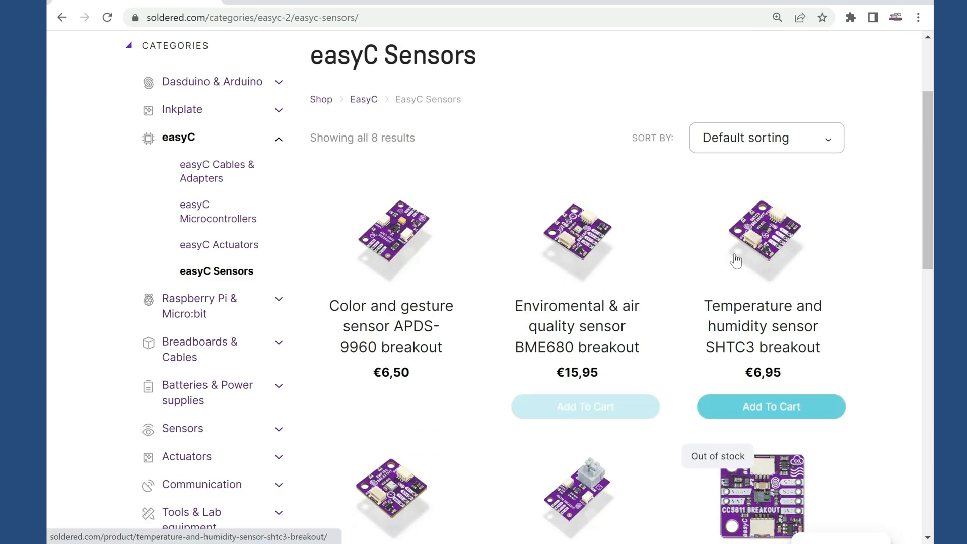
scroll(down, 3)
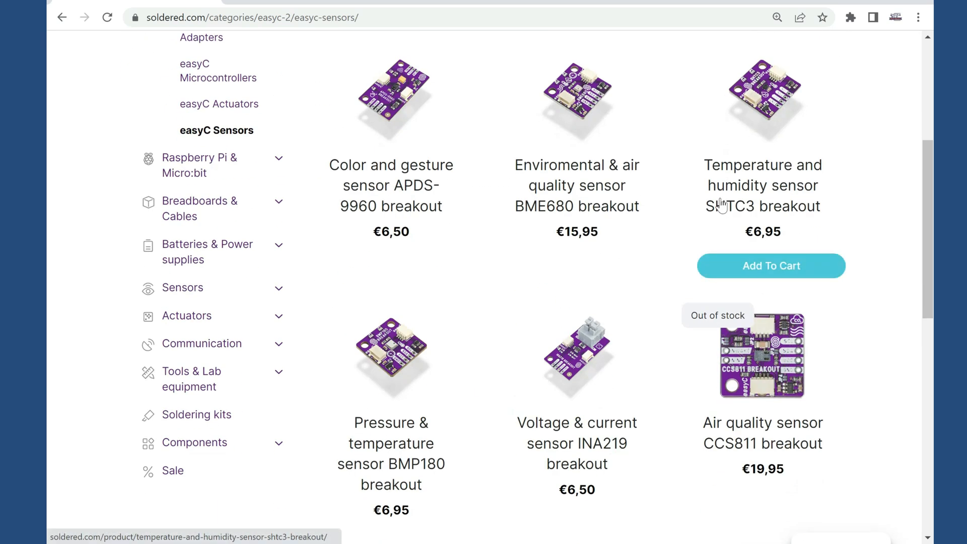
scroll(down, 3)
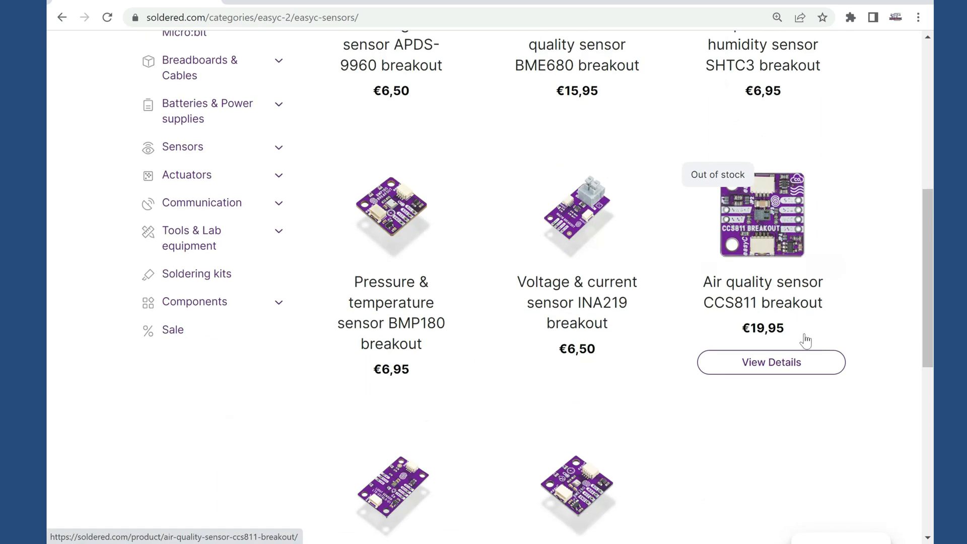
scroll(down, 3)
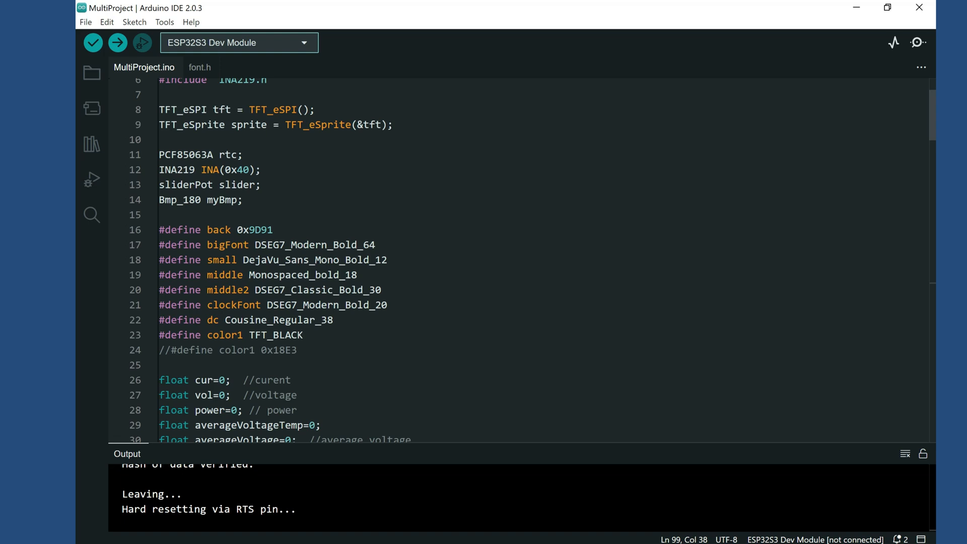
scroll(down, 3)
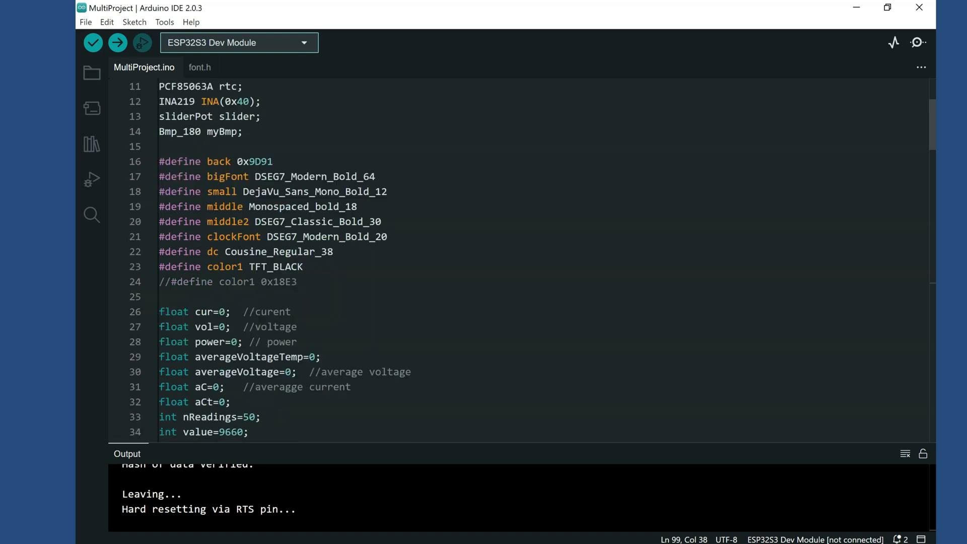
scroll(down, 3)
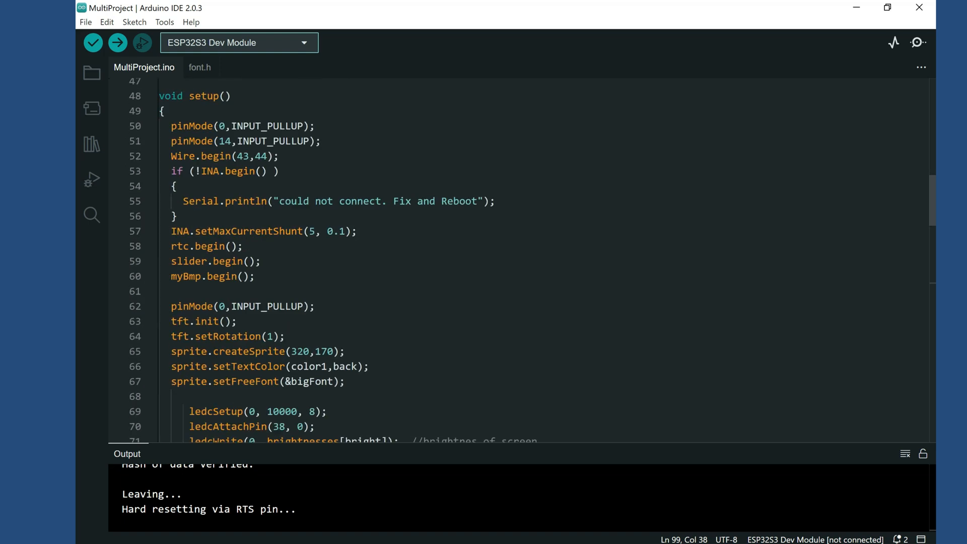